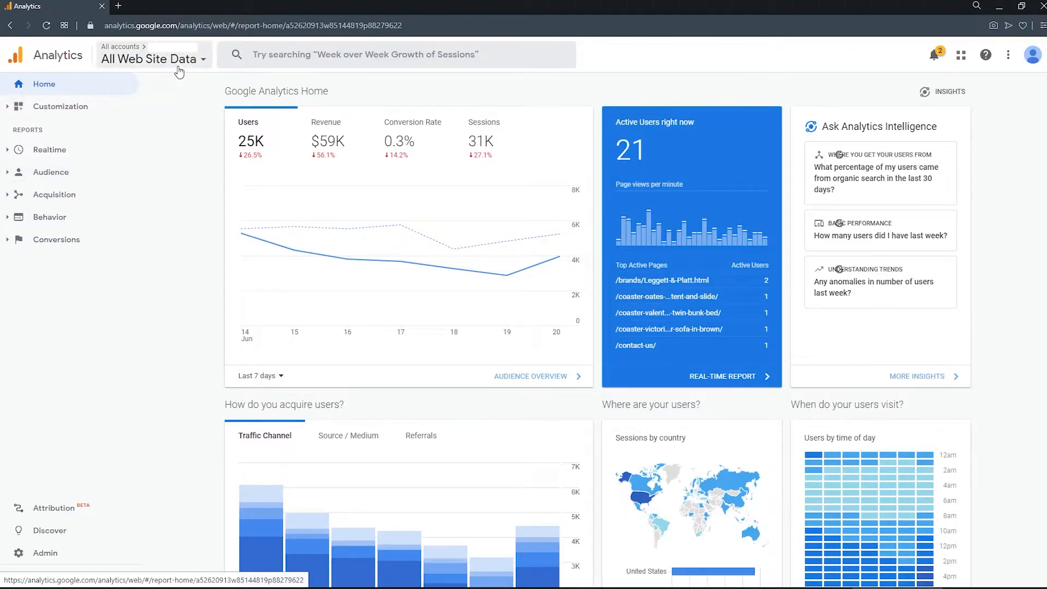
mouse_move(160, 63)
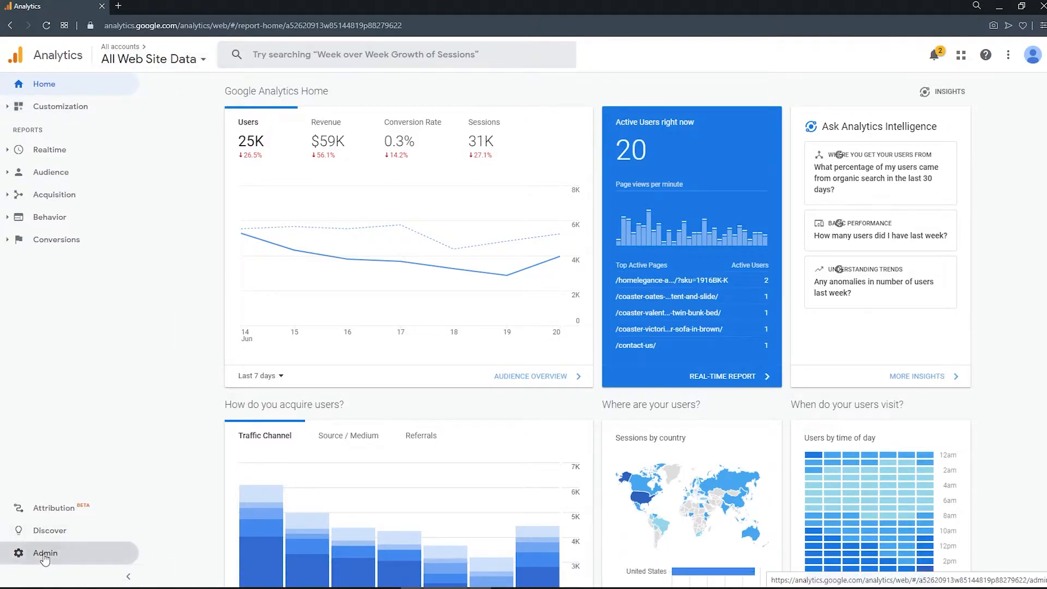
Show the property's Tracking Code page with tracking ID and Global Site Tag via Admin > Tracking Info
click(44, 552)
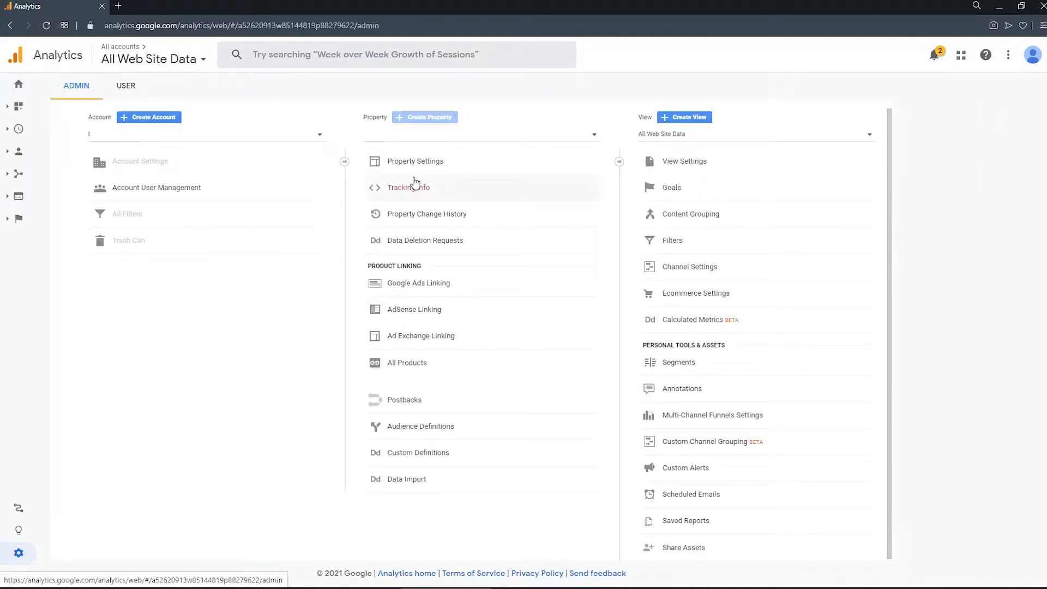
click(408, 186)
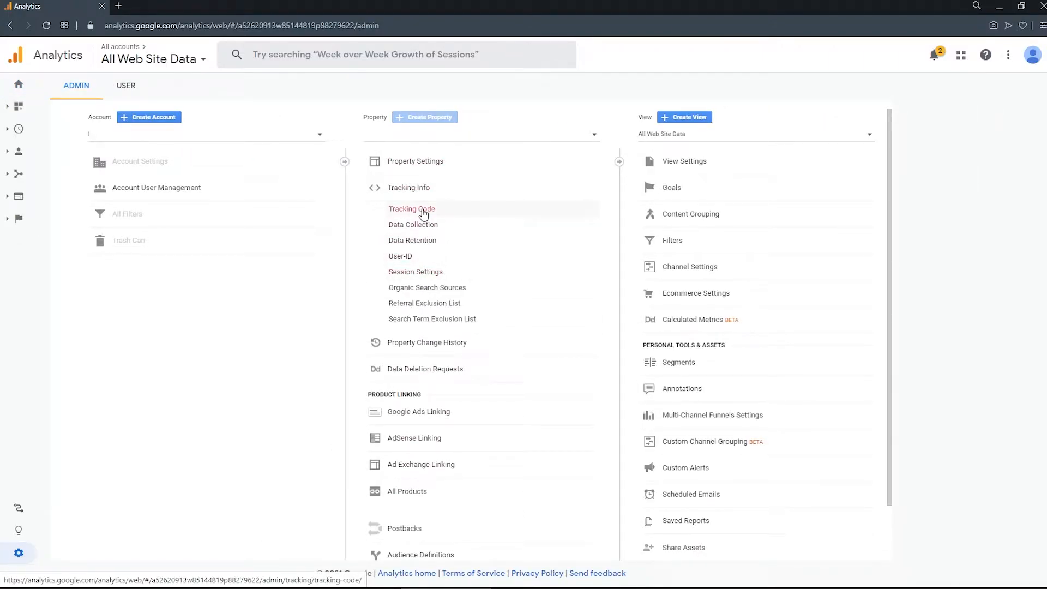
click(411, 208)
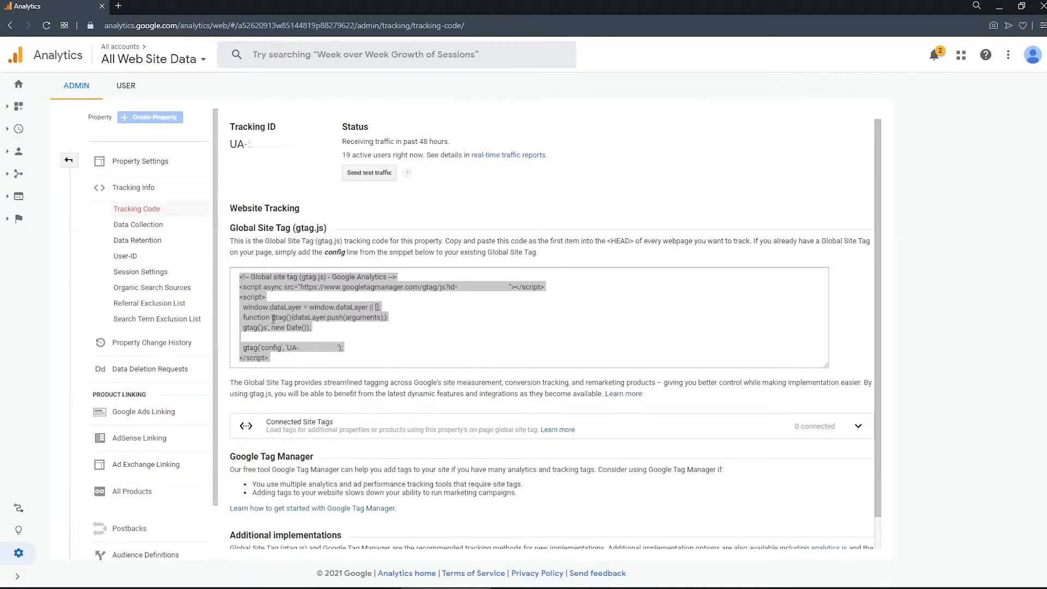
mouse_move(138, 226)
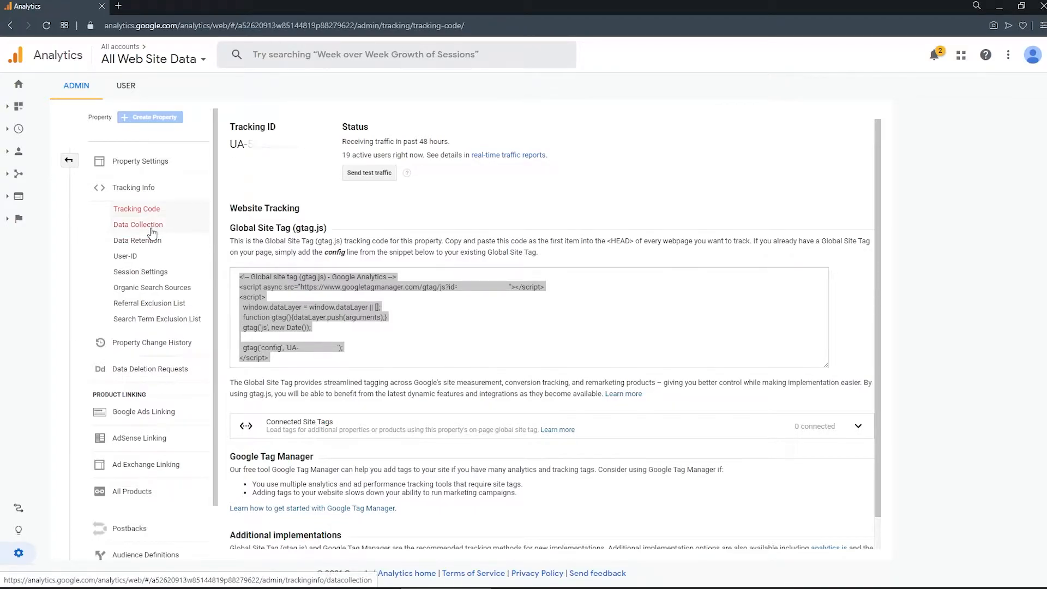
View the Data Collection settings with Remarketing and Advertising Reporting Features both ON
click(139, 224)
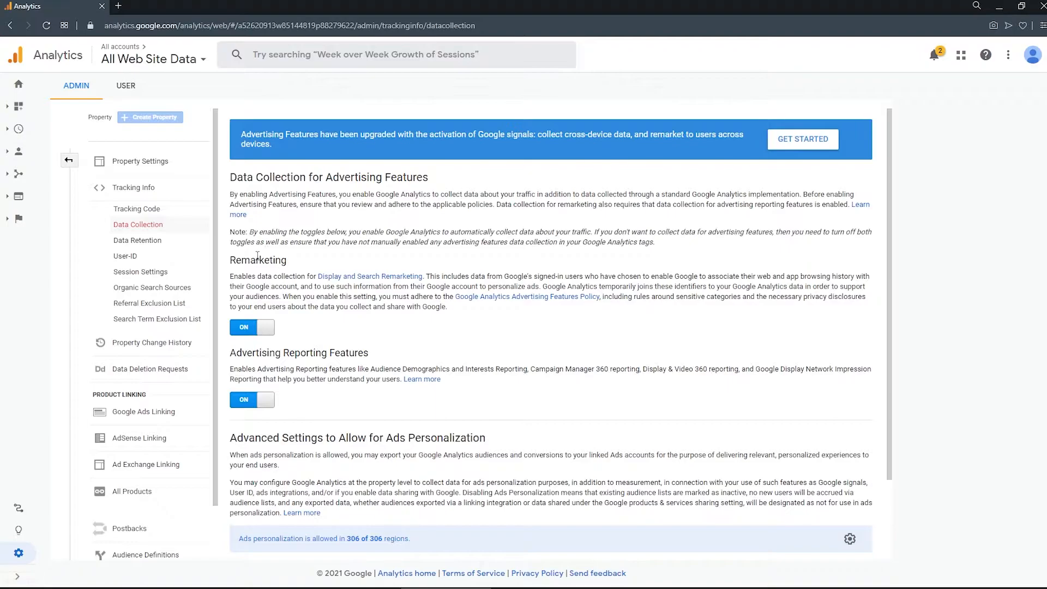
mouse_move(474, 380)
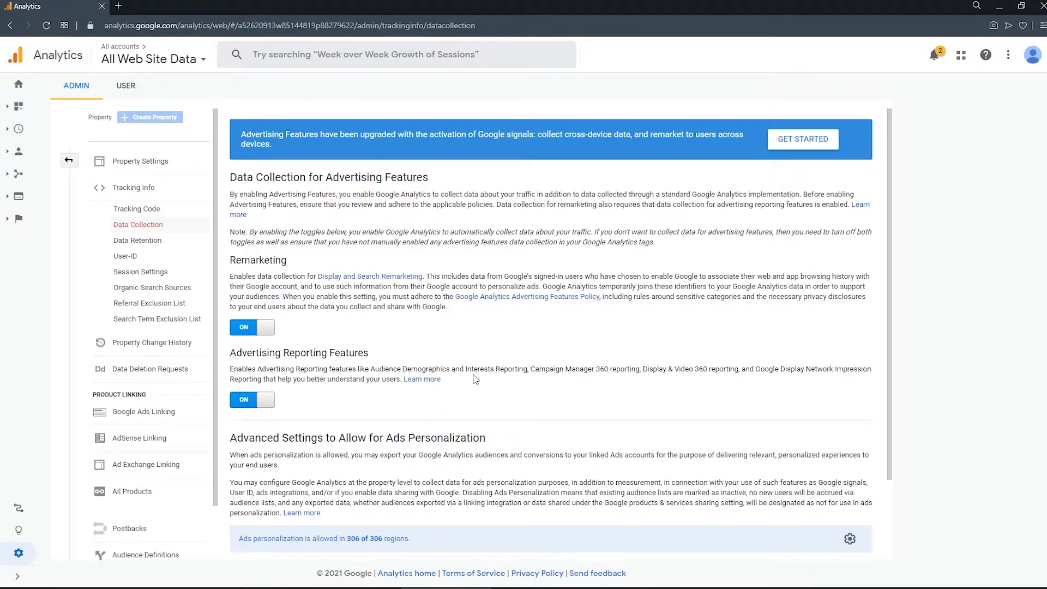
mouse_move(449, 426)
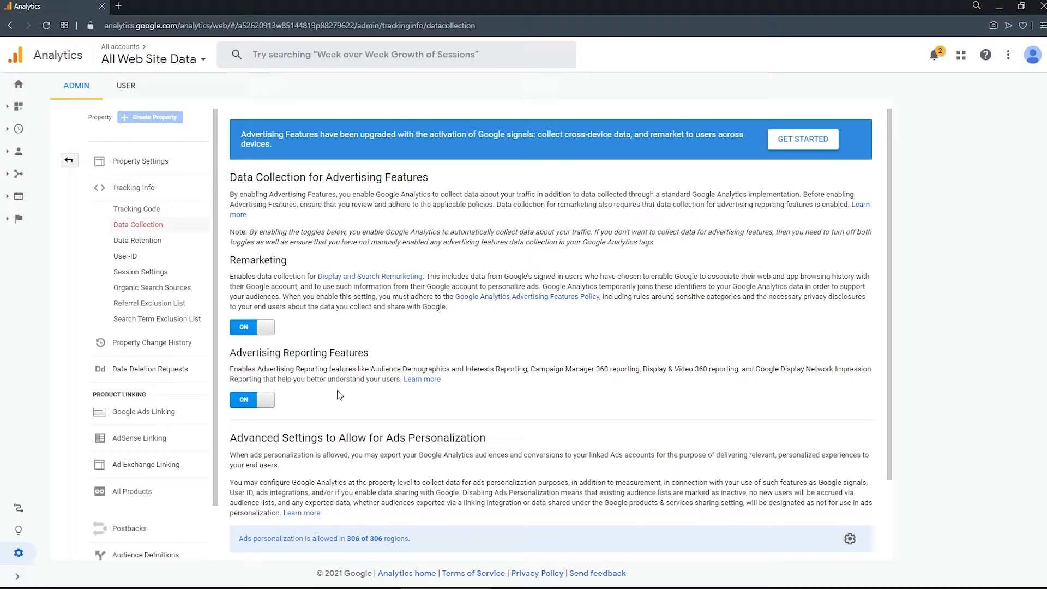
mouse_move(305, 367)
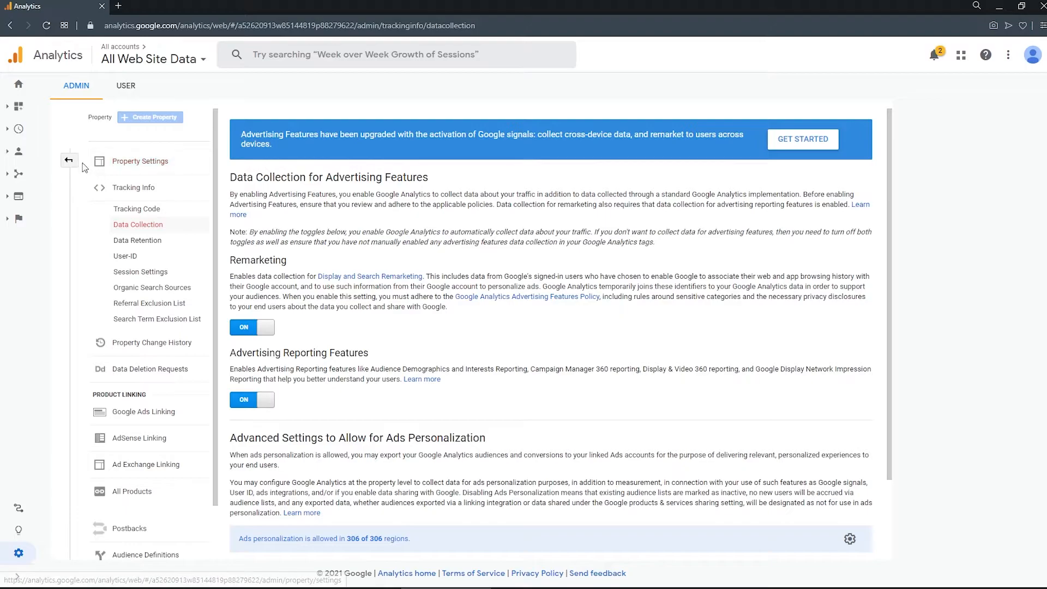
Enable Enhanced Ecommerce Reporting in the All Web Site Data view's Ecommerce Settings
click(69, 161)
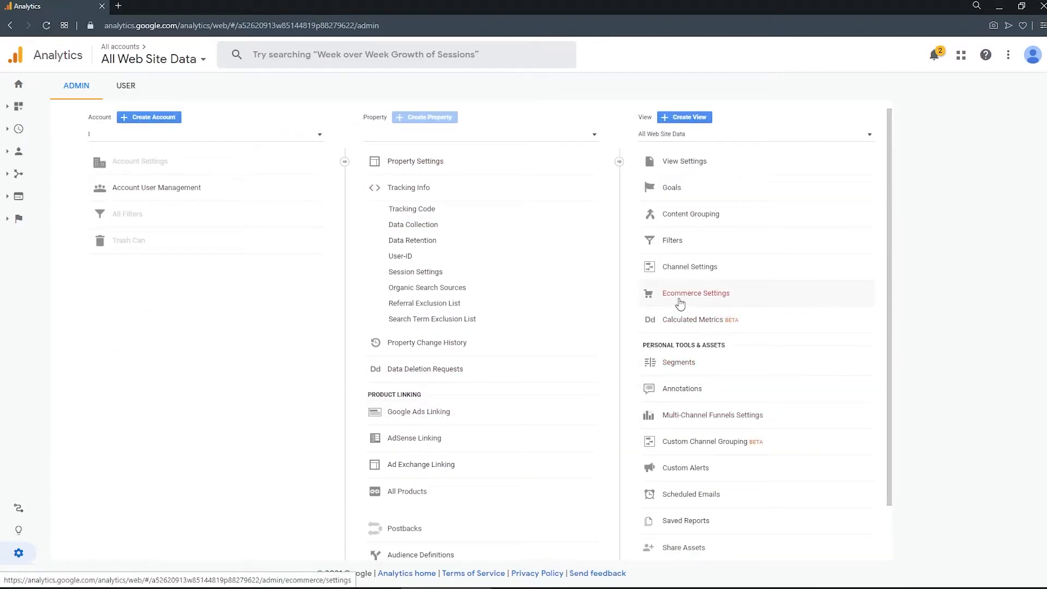
click(695, 293)
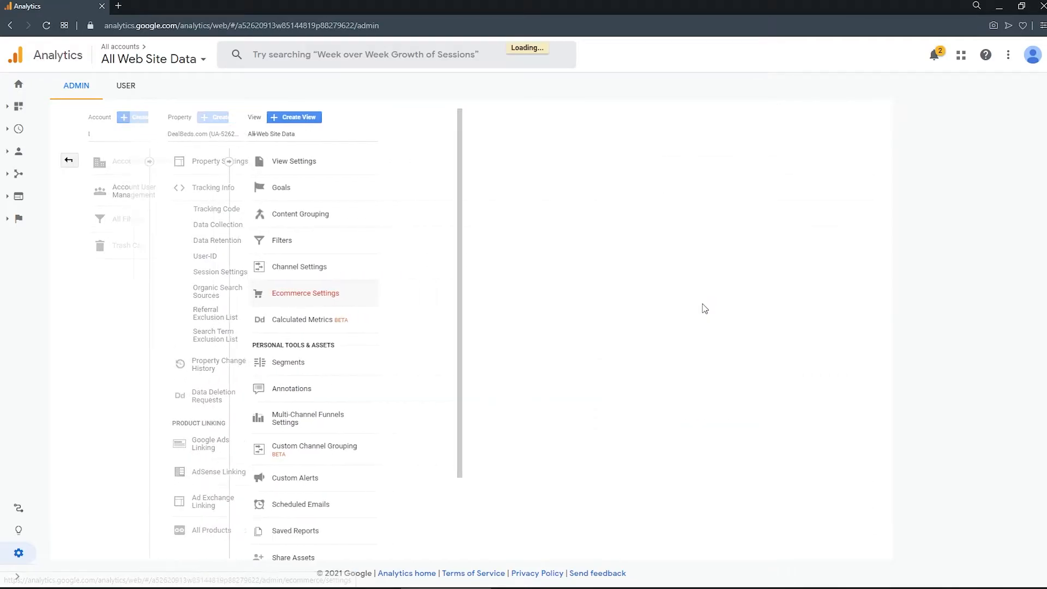
click(305, 294)
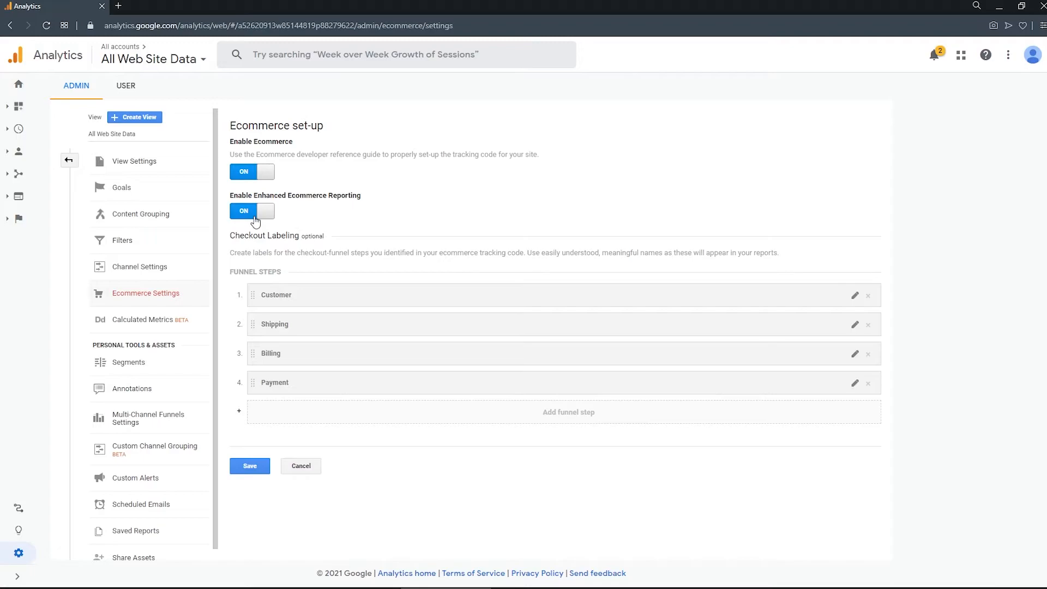
mouse_move(342, 230)
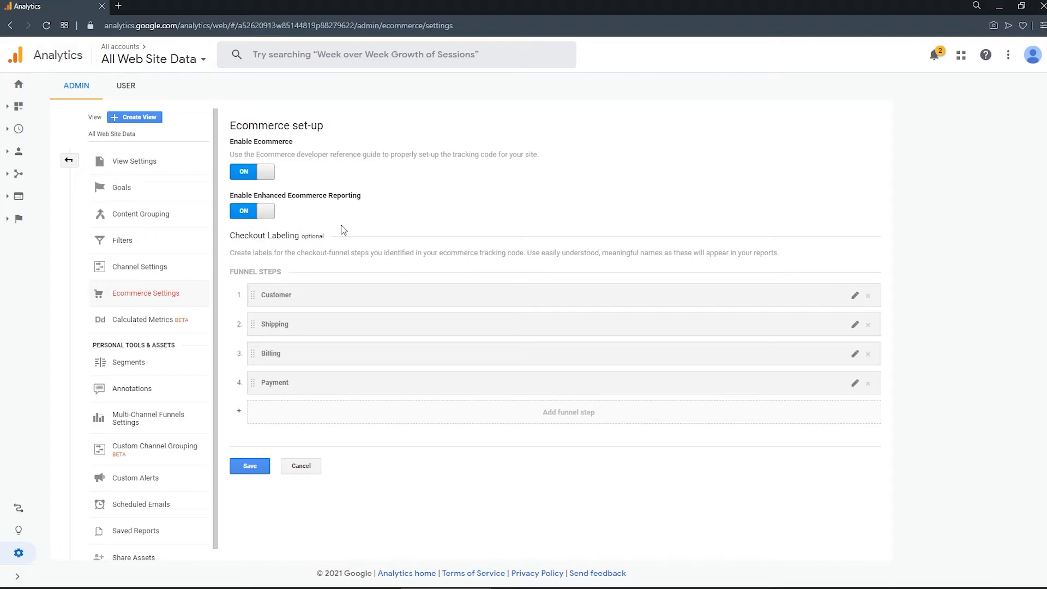